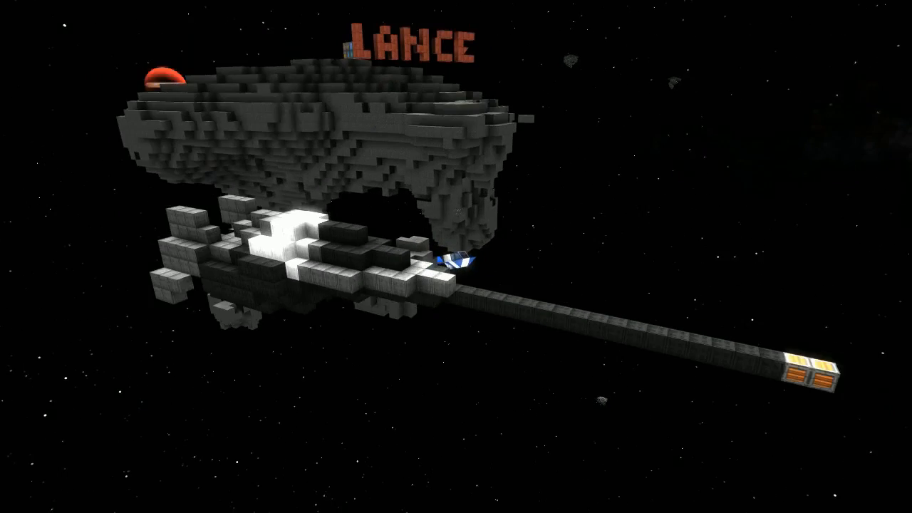
mouse_move(456, 257)
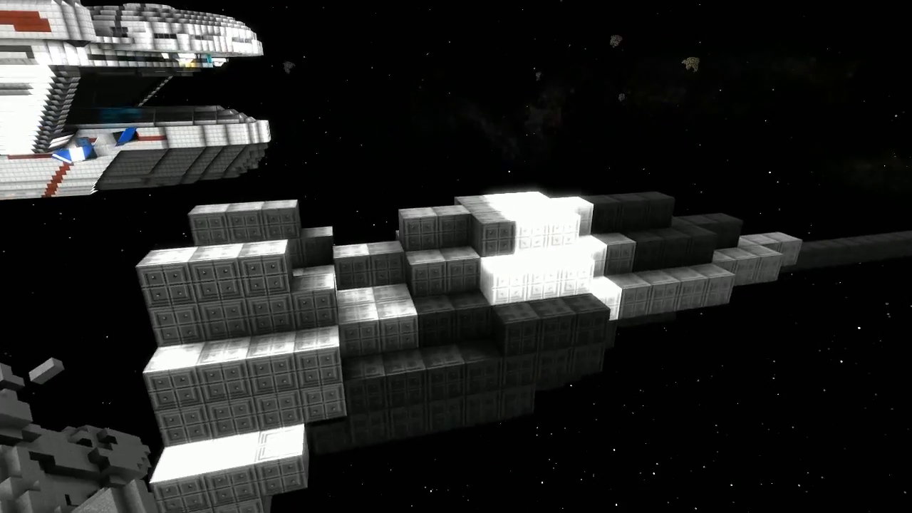
mouse_move(456, 256)
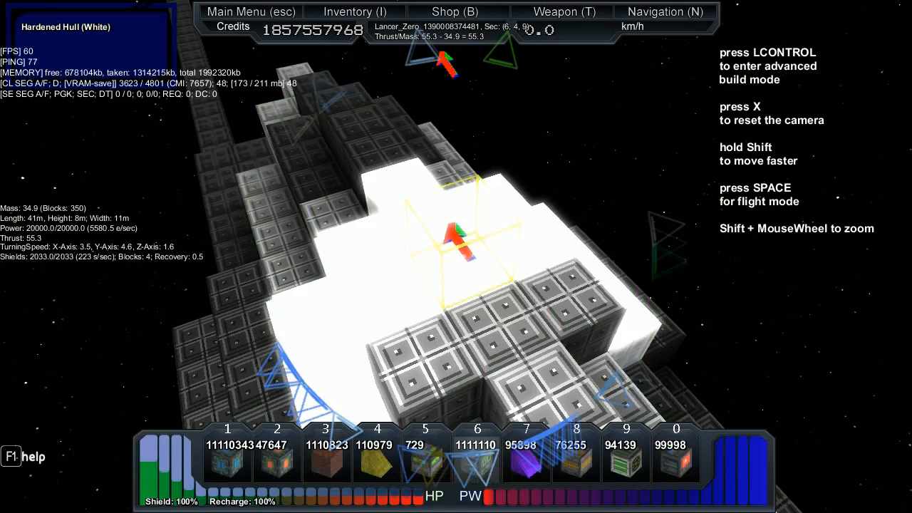
Step: Board the lancer ship's core and bring up its build view with stats and block supply
left_click(355, 11)
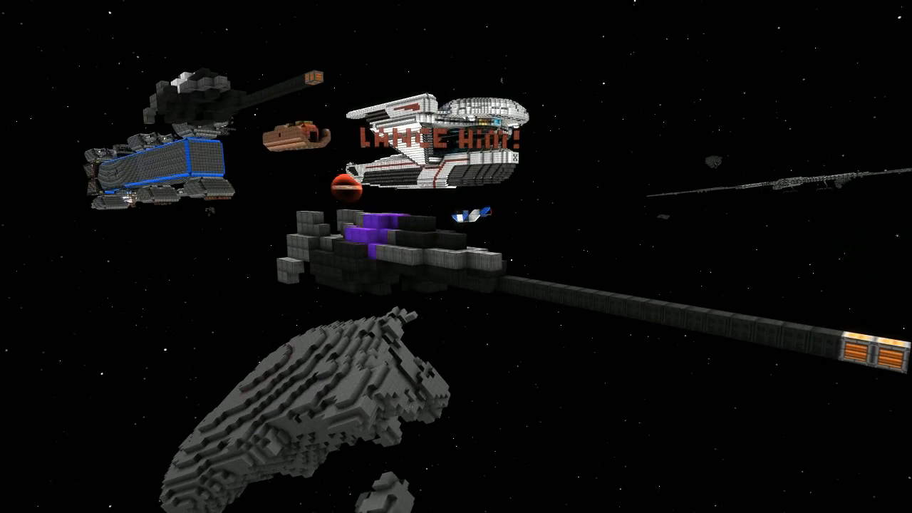
mouse_move(456, 257)
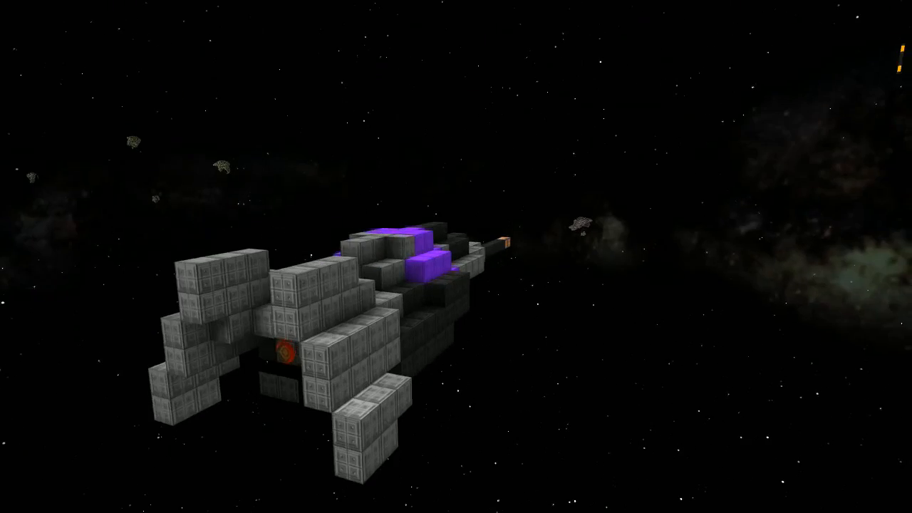
mouse_move(456, 256)
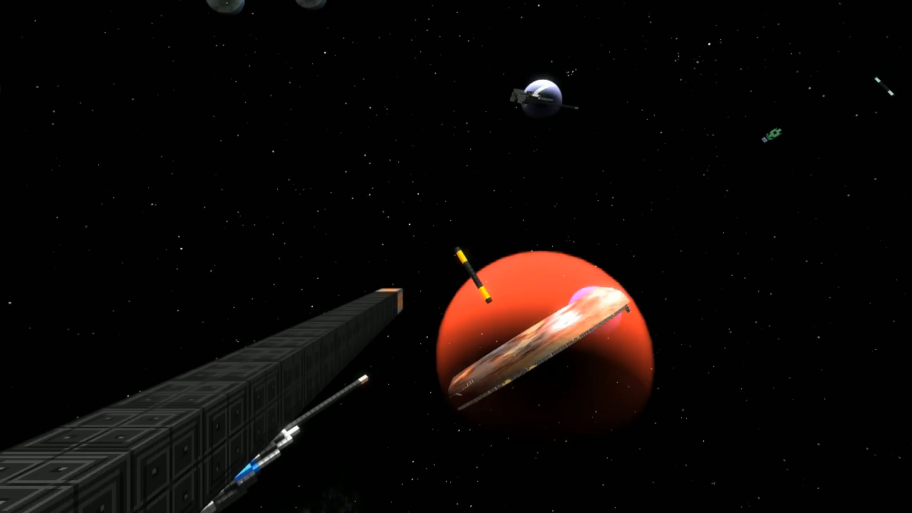
mouse_move(456, 257)
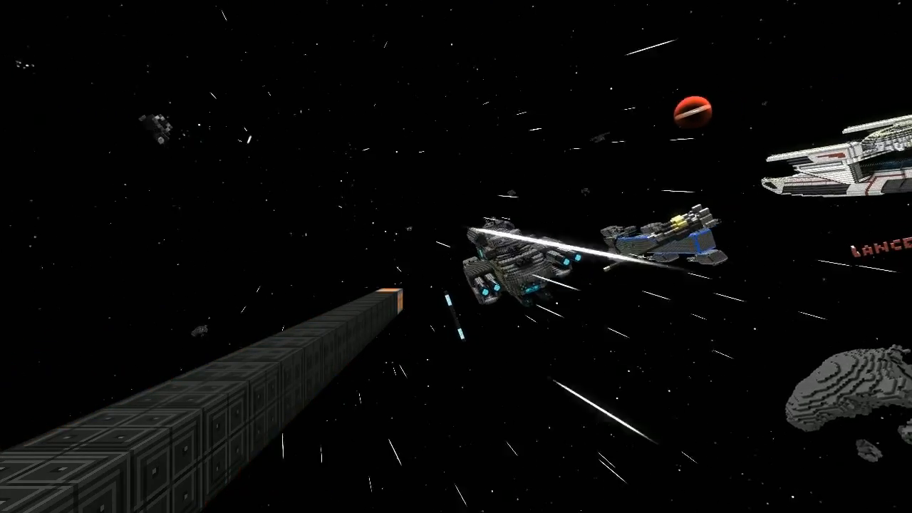
mouse_move(456, 256)
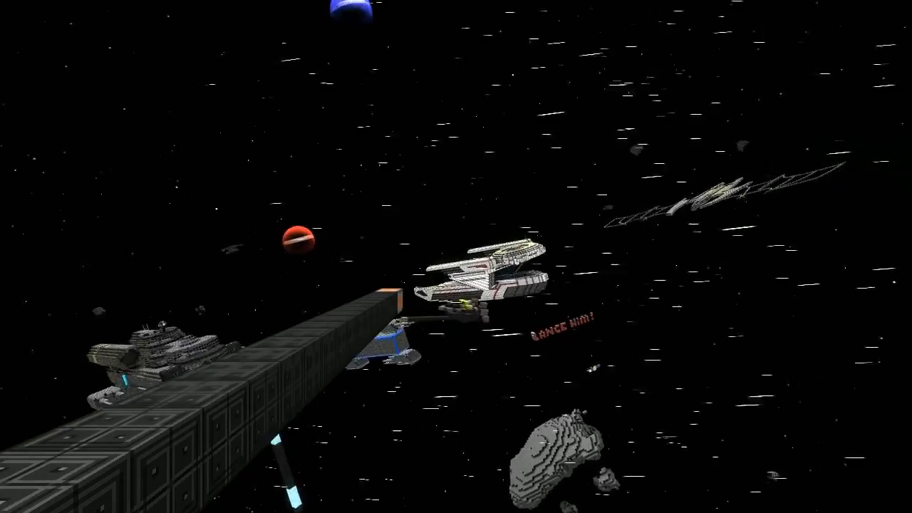
mouse_move(456, 256)
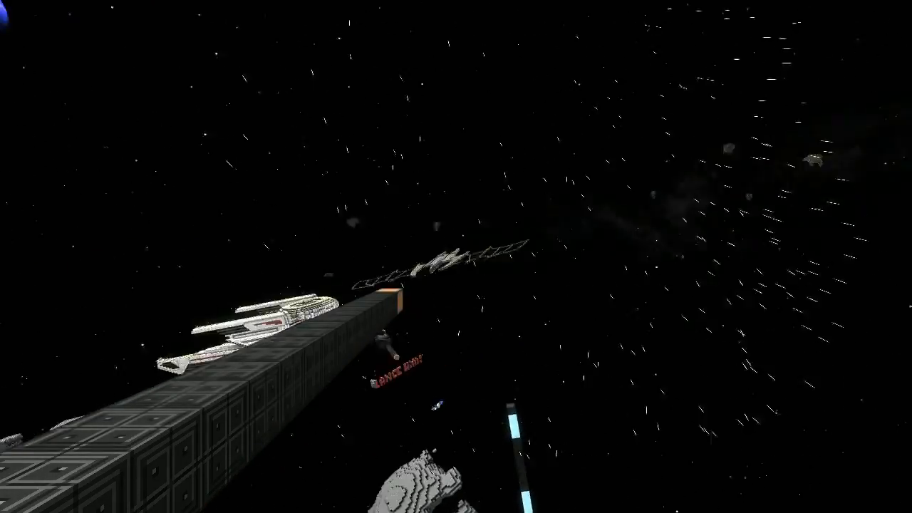
mouse_move(456, 256)
type("/god_mode")
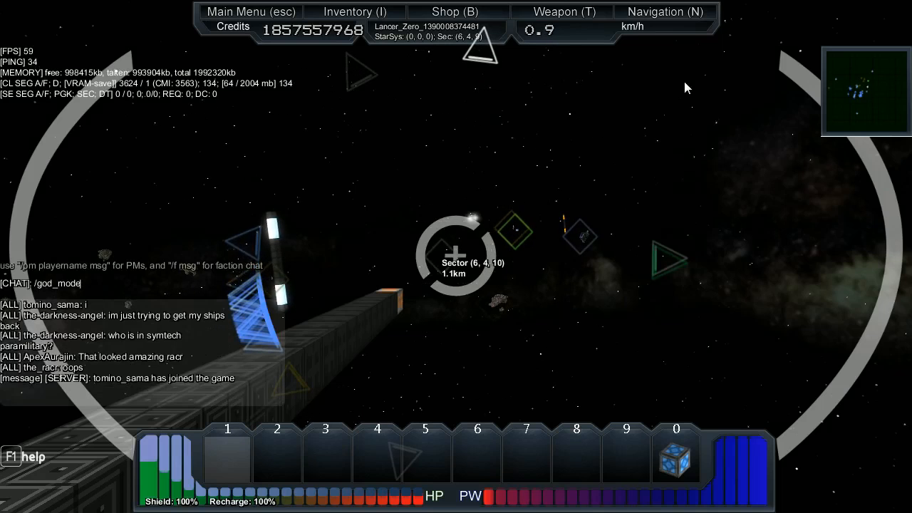
Step: Enter the /god_mode command for player tomino set to false in chat
type("tomino_sama f")
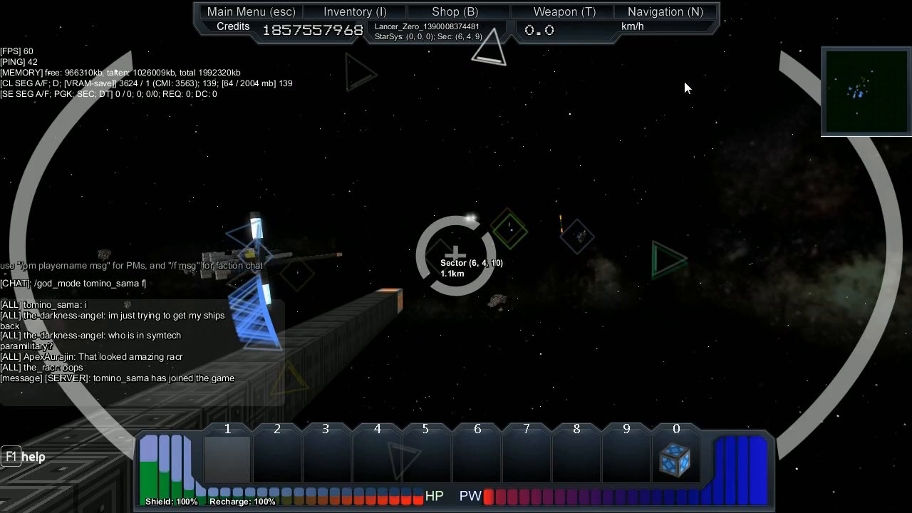
type("alse")
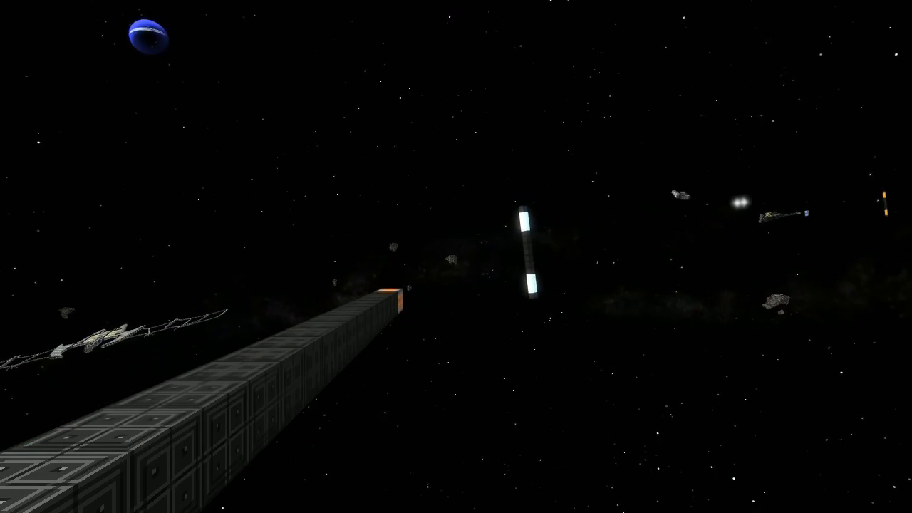
mouse_move(456, 257)
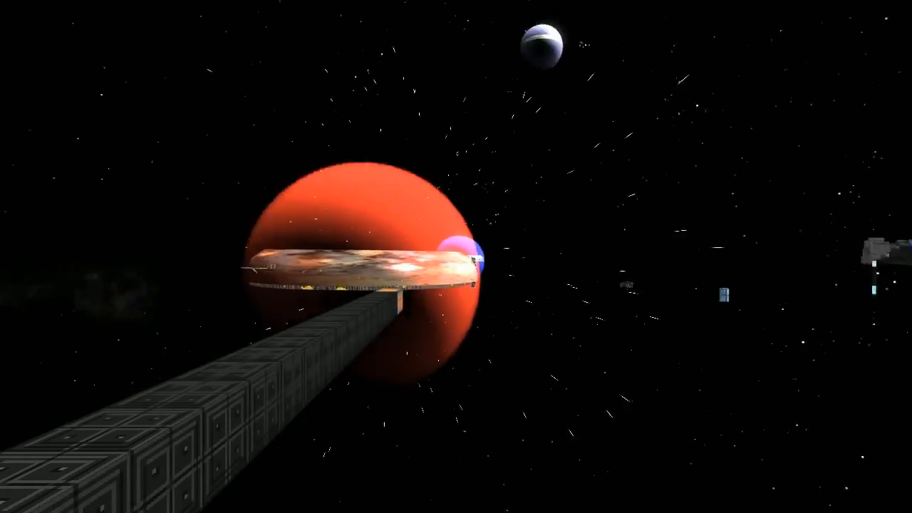
mouse_move(456, 257)
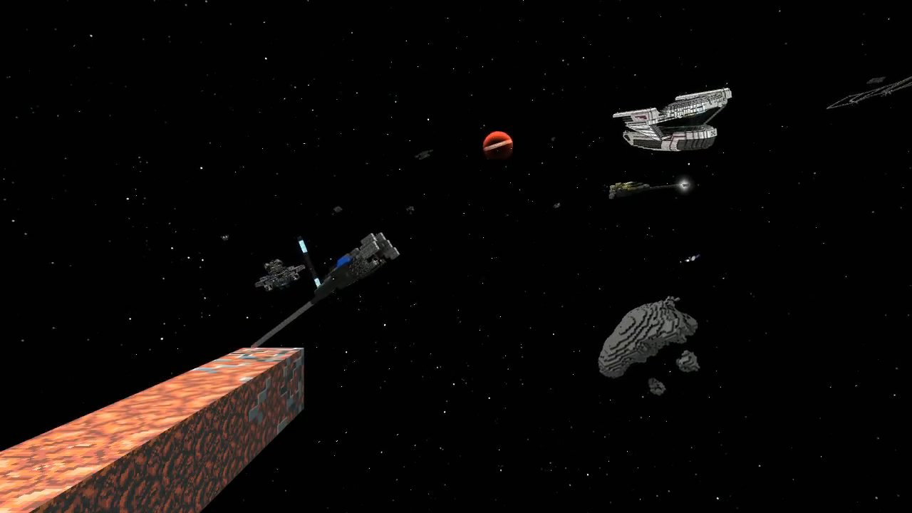
mouse_move(456, 257)
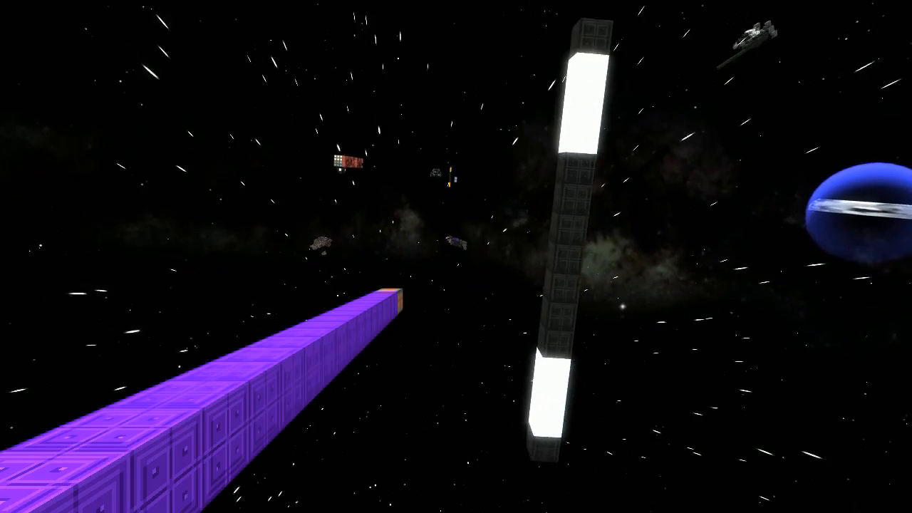
mouse_move(456, 256)
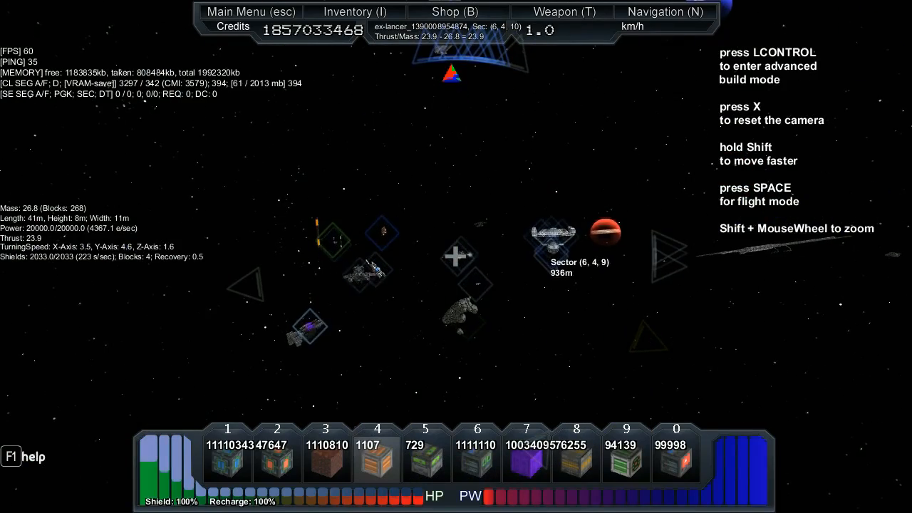
Step: Enter the lancer ship's core to show its HUD and stocked block hotbar
key("space")
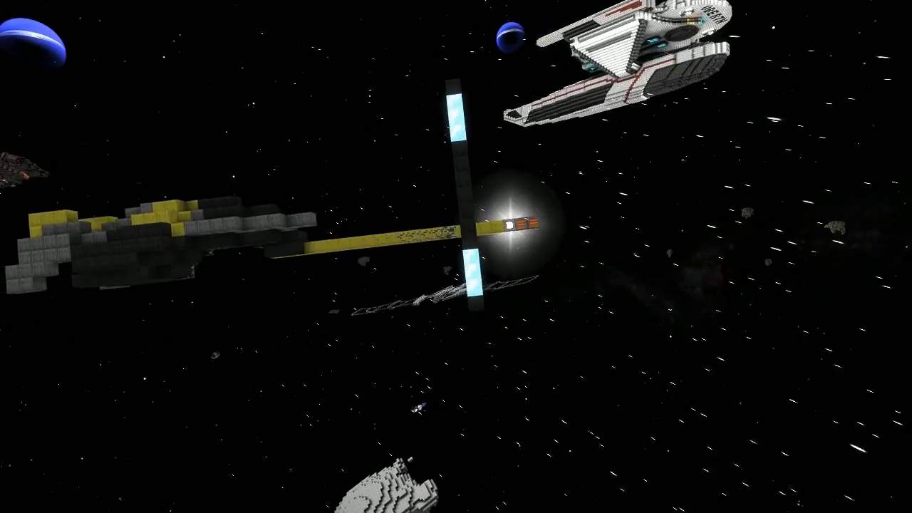
mouse_move(456, 257)
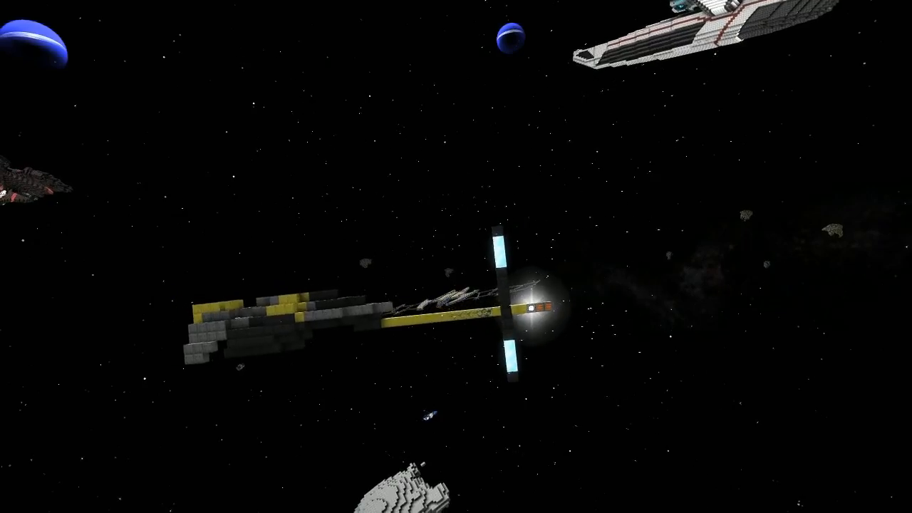